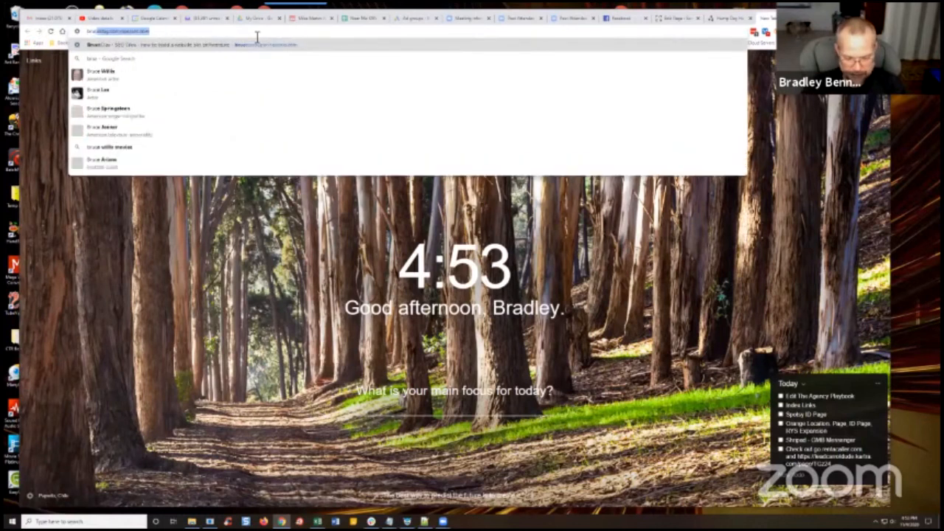
# Step: Search Google for "brace clay seo" to find Bruce Clay's siloing article
pyautogui.write('brace clay seo')
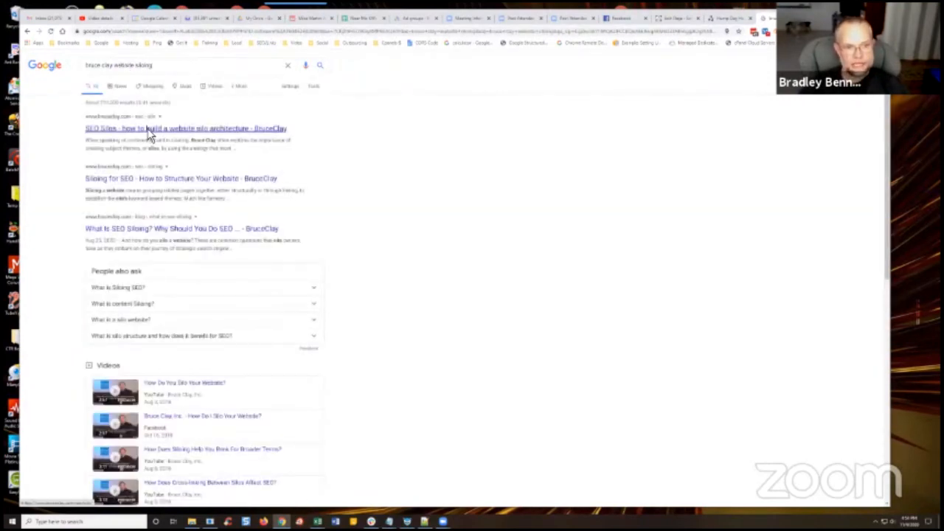
# Step: Open Bruce Clay's 'SEO Siloing: how to build a website silo architecture' result
pyautogui.click(186, 127)
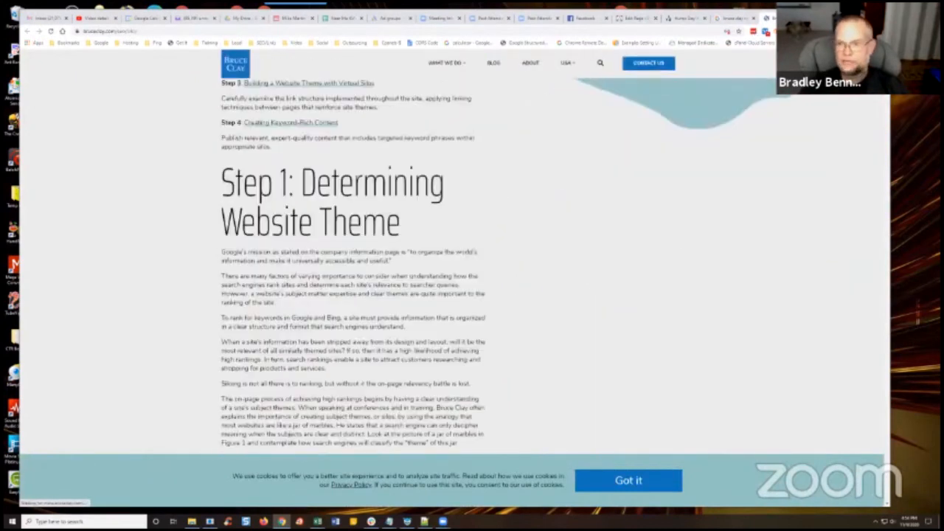
pyautogui.rightClick(180, 177)
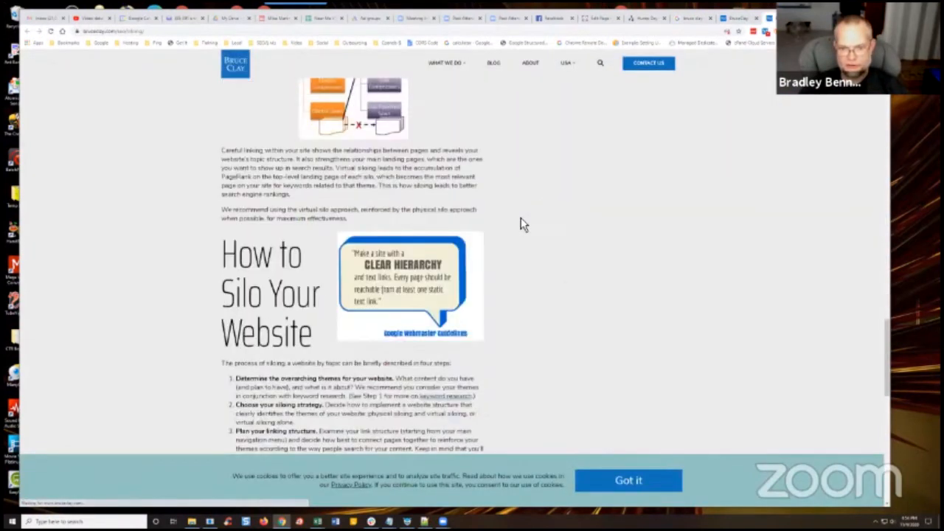
# Step: Read down through Step 1, theme determination and the subject-ranking sections
pyautogui.scroll(-3)
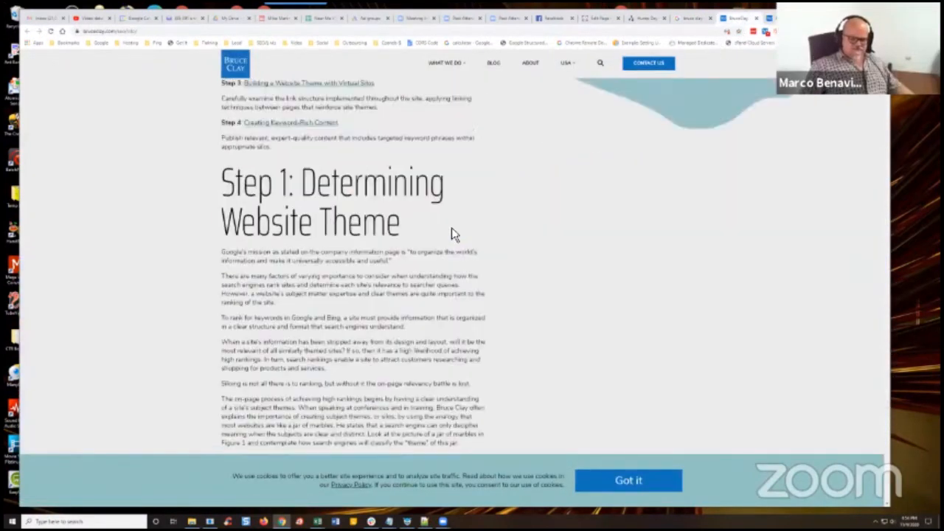
pyautogui.scroll(-3)
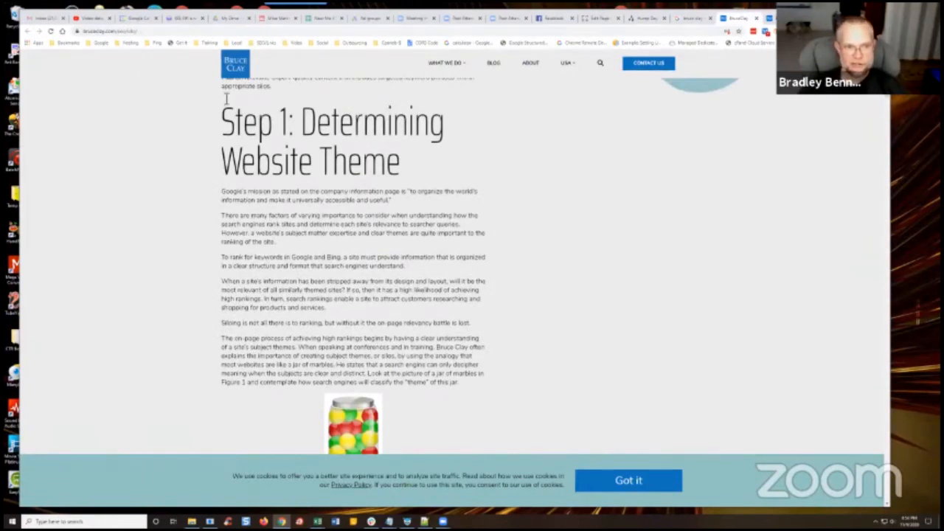
pyautogui.scroll(-3)
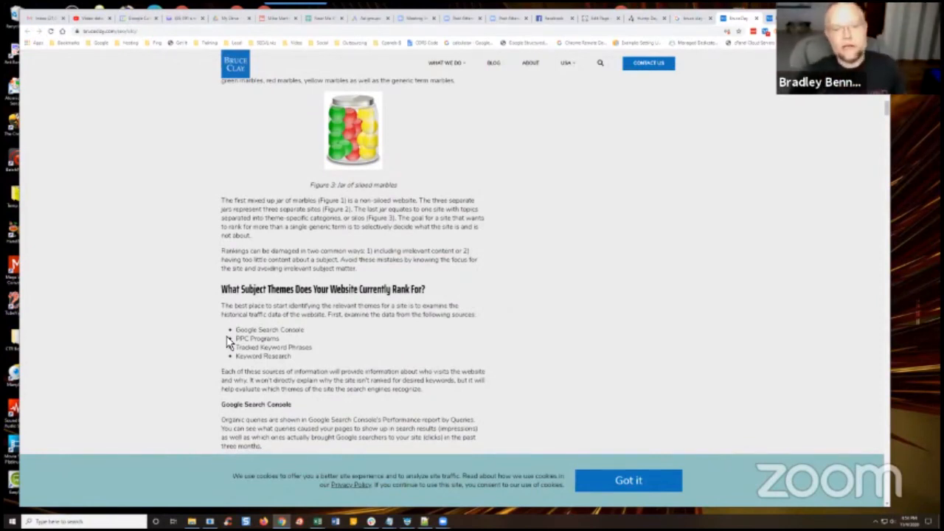
pyautogui.scroll(-3)
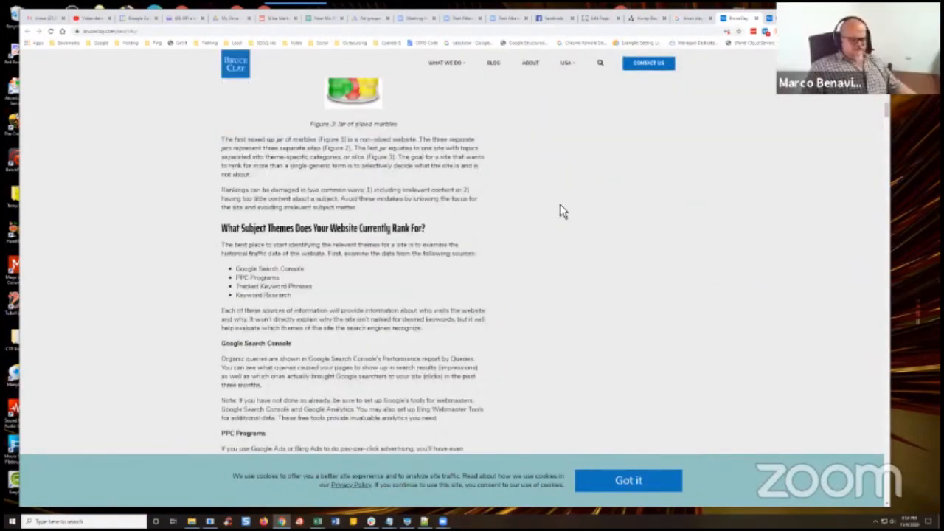
pyautogui.scroll(-3)
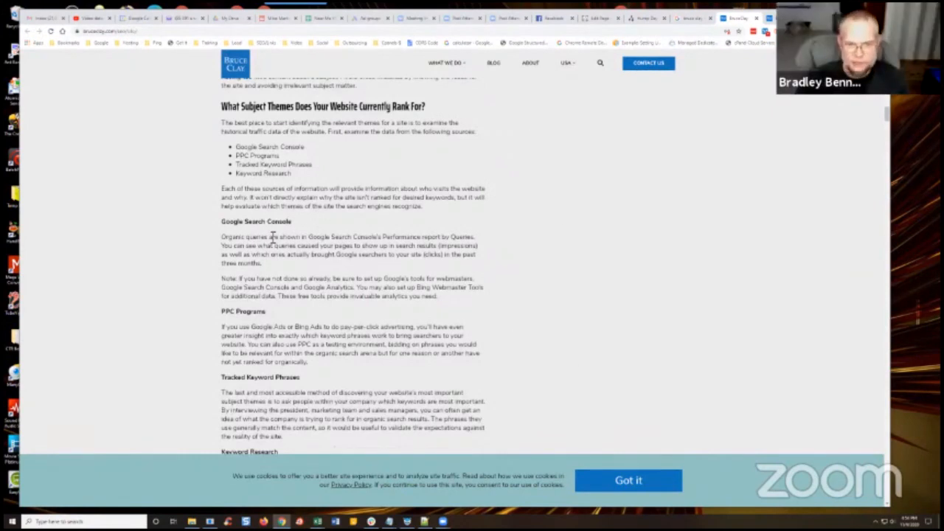
pyautogui.scroll(-3)
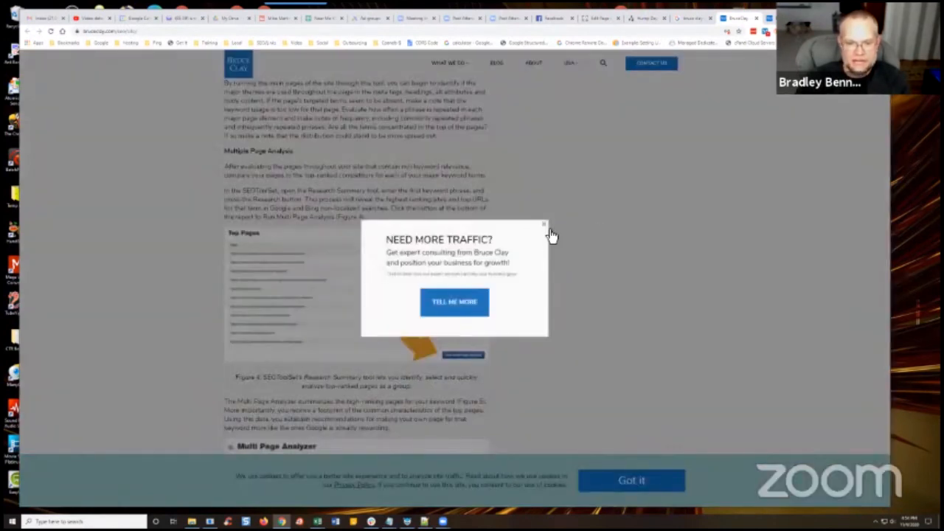
# Step: Dismiss the 'Need More Traffic?' pop-up and scroll to the Multiple Page Analysis section
pyautogui.click(543, 224)
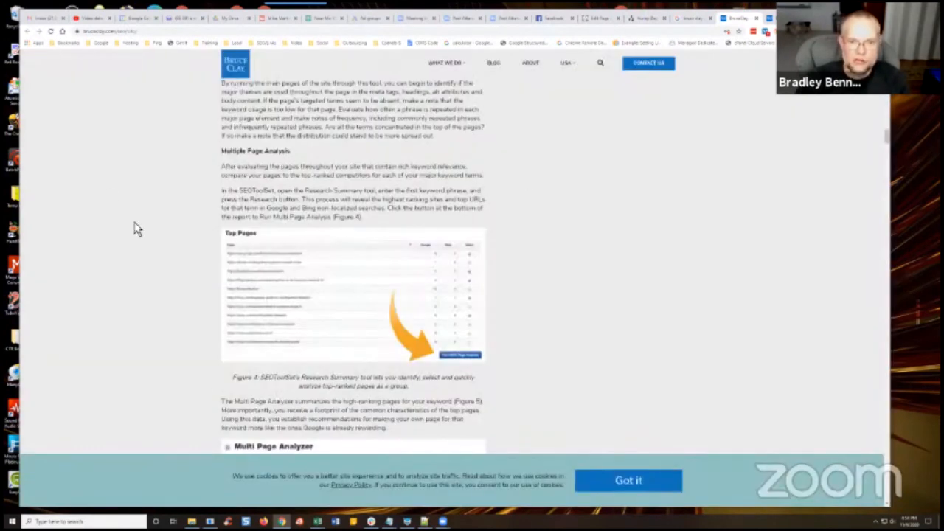
pyautogui.scroll(3)
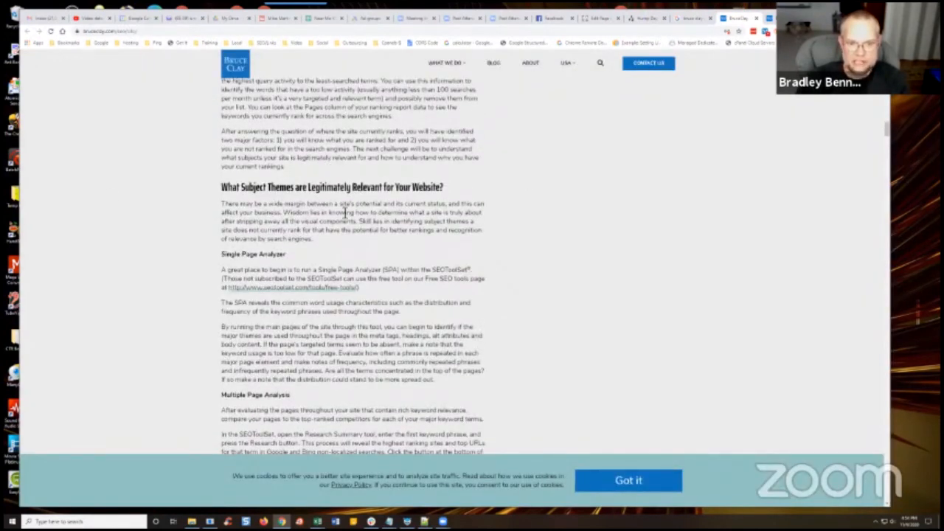
pyautogui.scroll(-3)
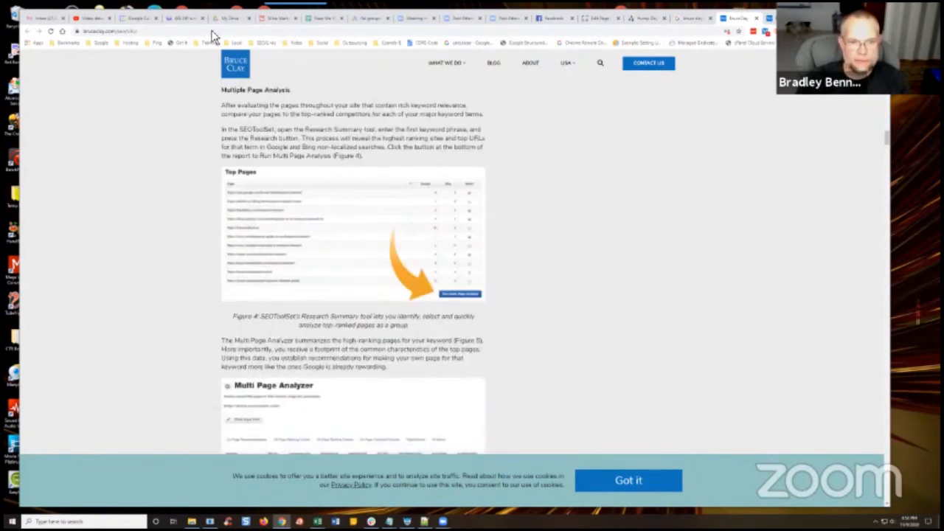
pyautogui.moveTo(613, 234)
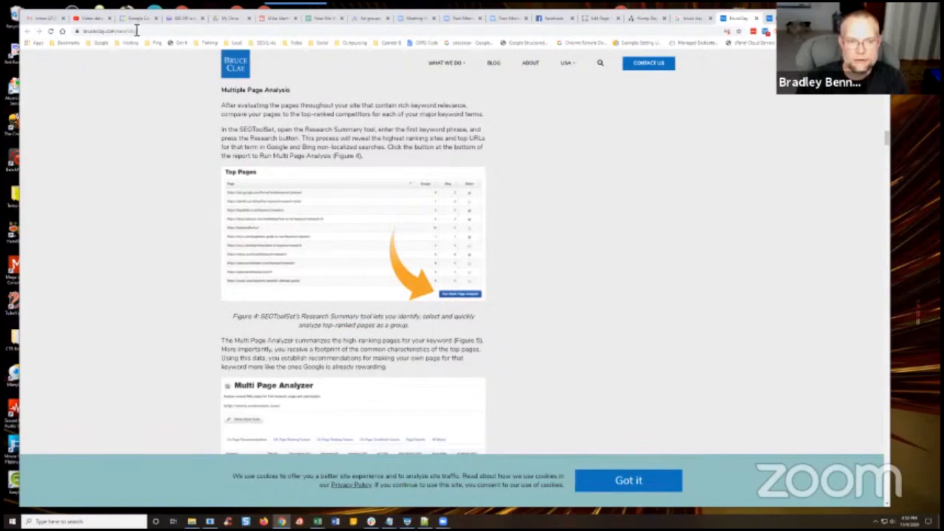
pyautogui.moveTo(142, 248)
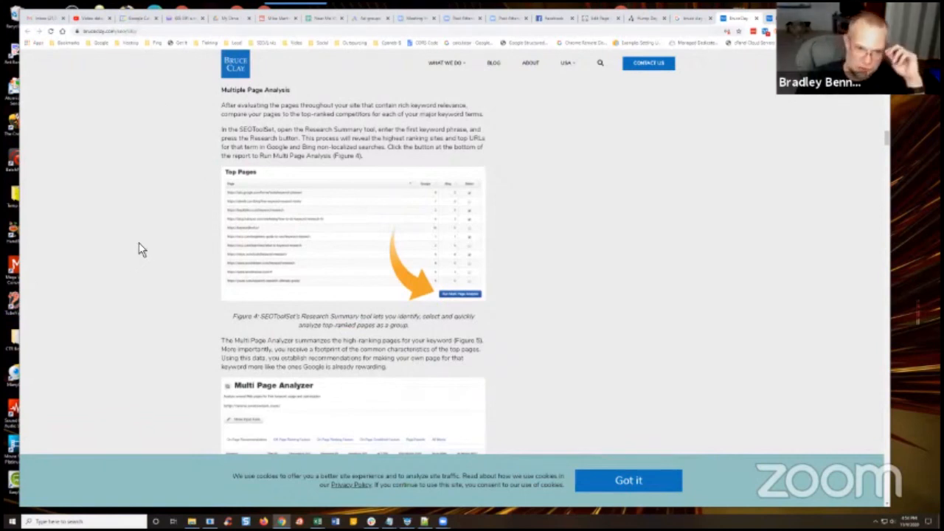
pyautogui.moveTo(127, 242)
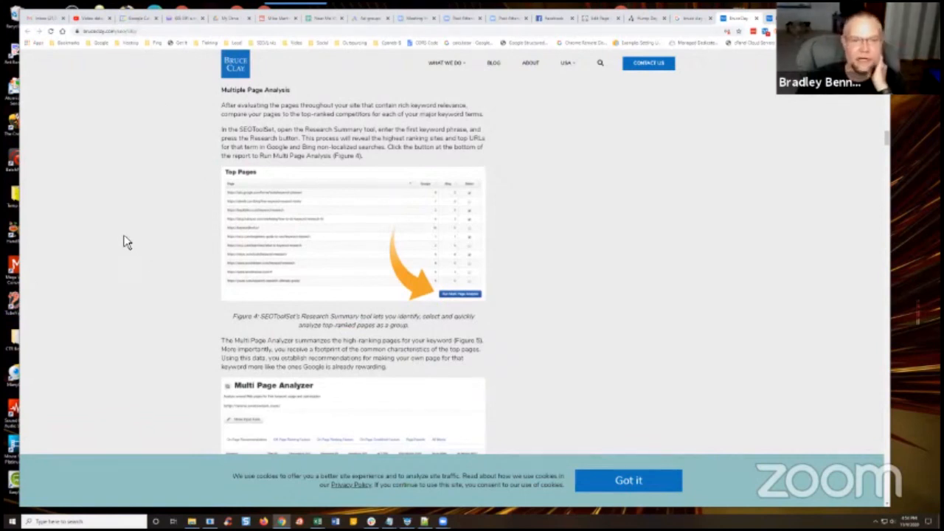
pyautogui.moveTo(155, 250)
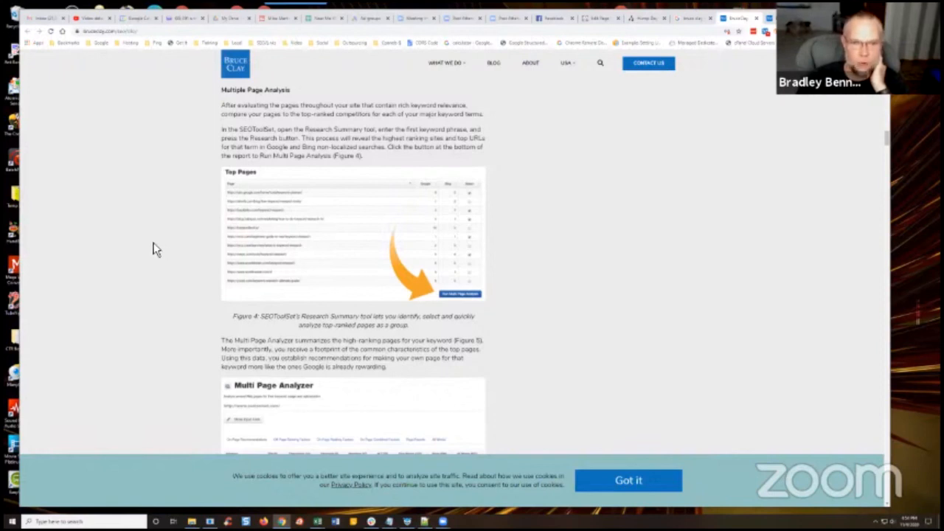
pyautogui.scroll(-3)
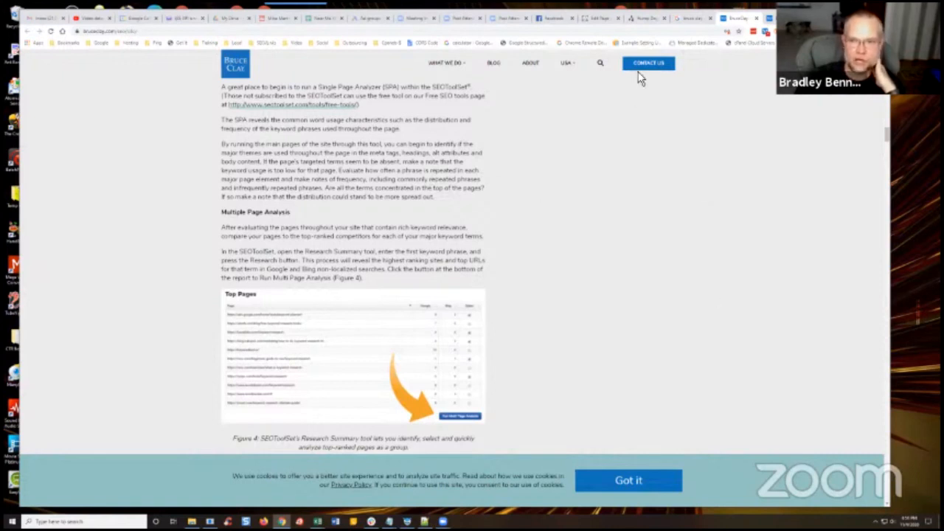
pyautogui.moveTo(225, 163)
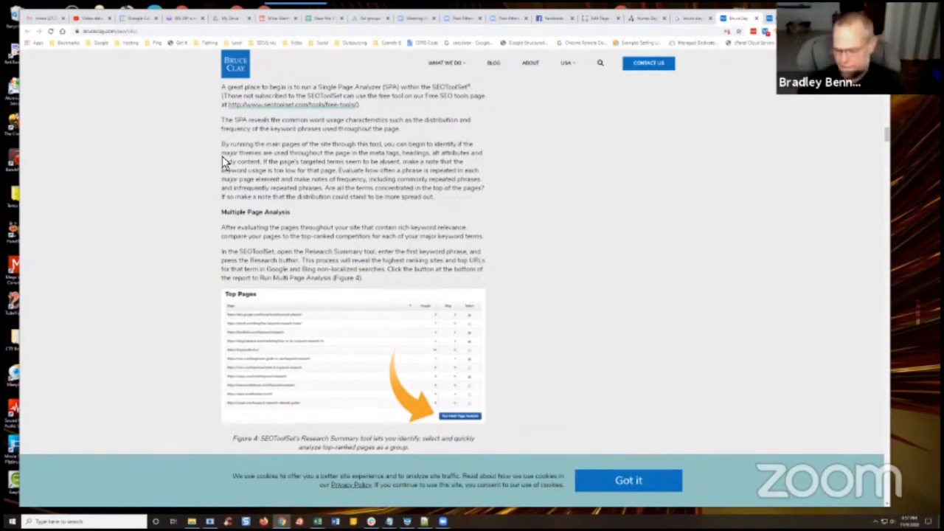
pyautogui.moveTo(186, 231)
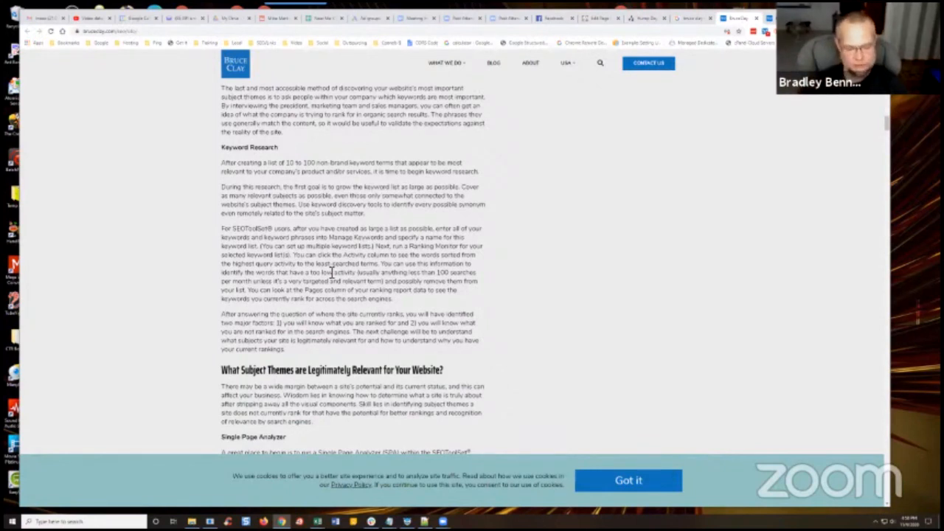
pyautogui.moveTo(514, 259)
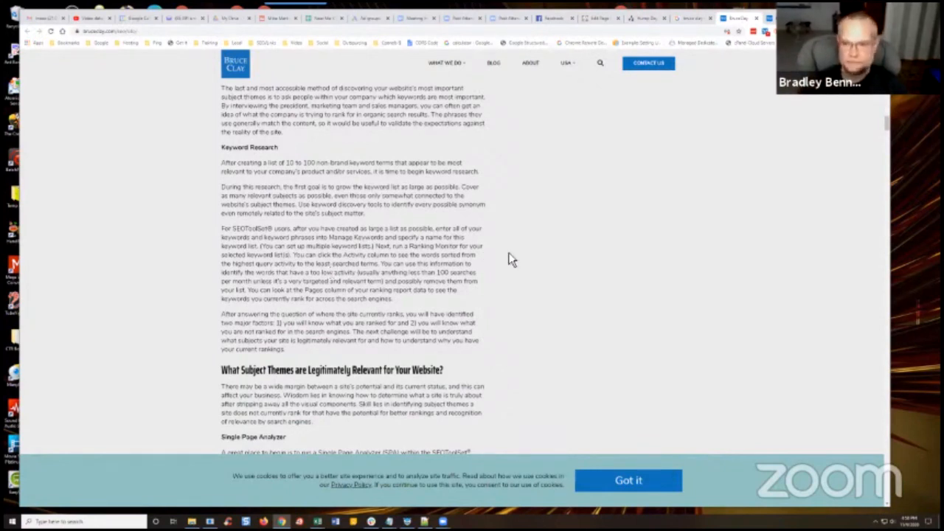